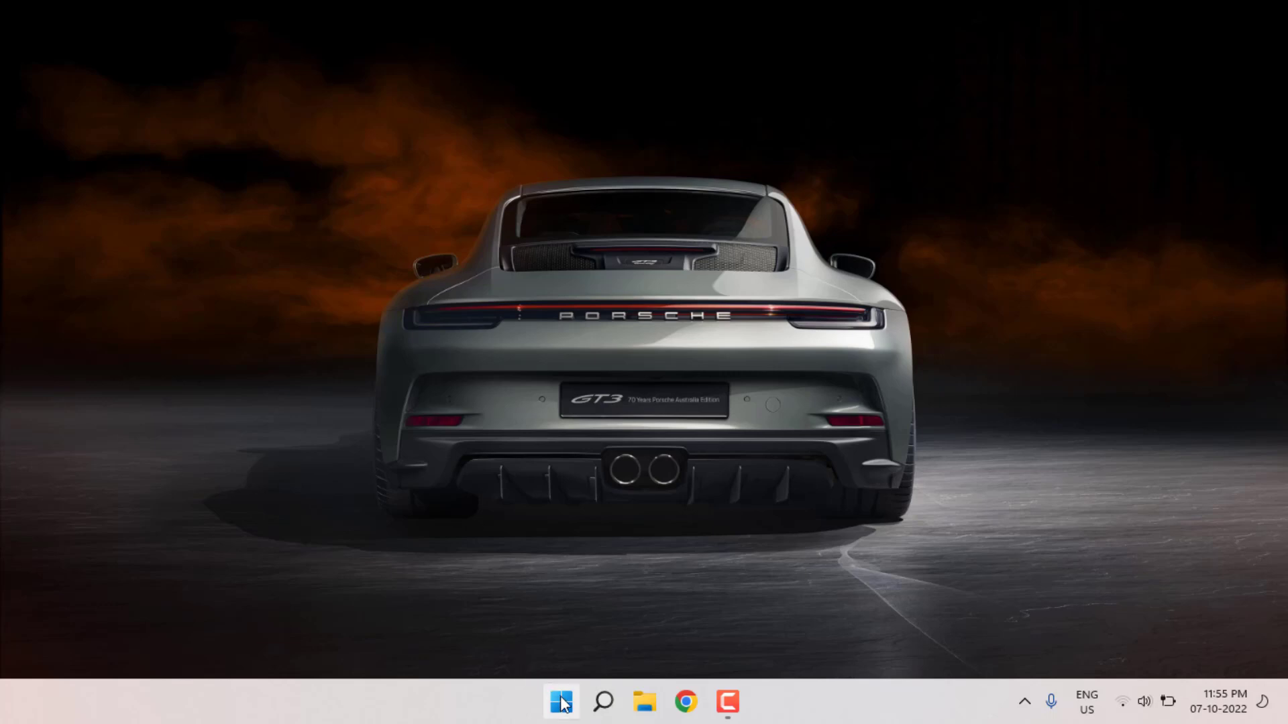
Navigate to Settings > System > Troubleshoot > Other troubleshooters.
left_click(561, 702)
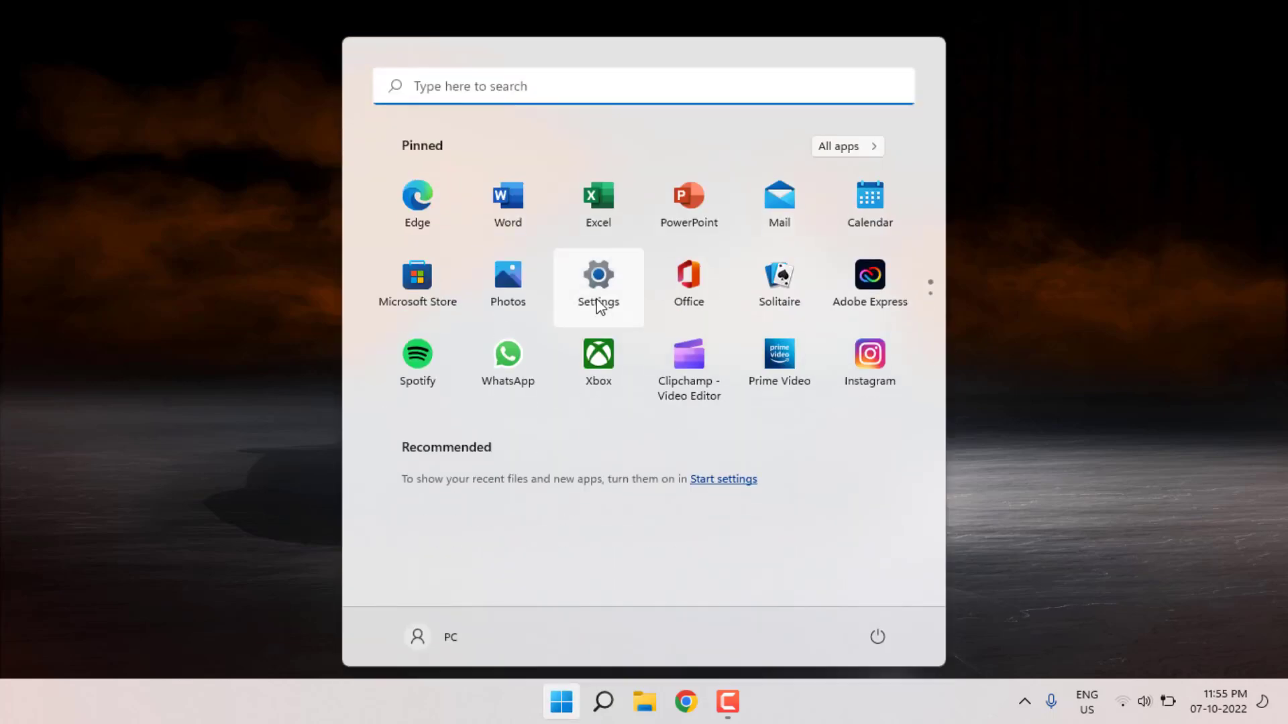
left_click(598, 283)
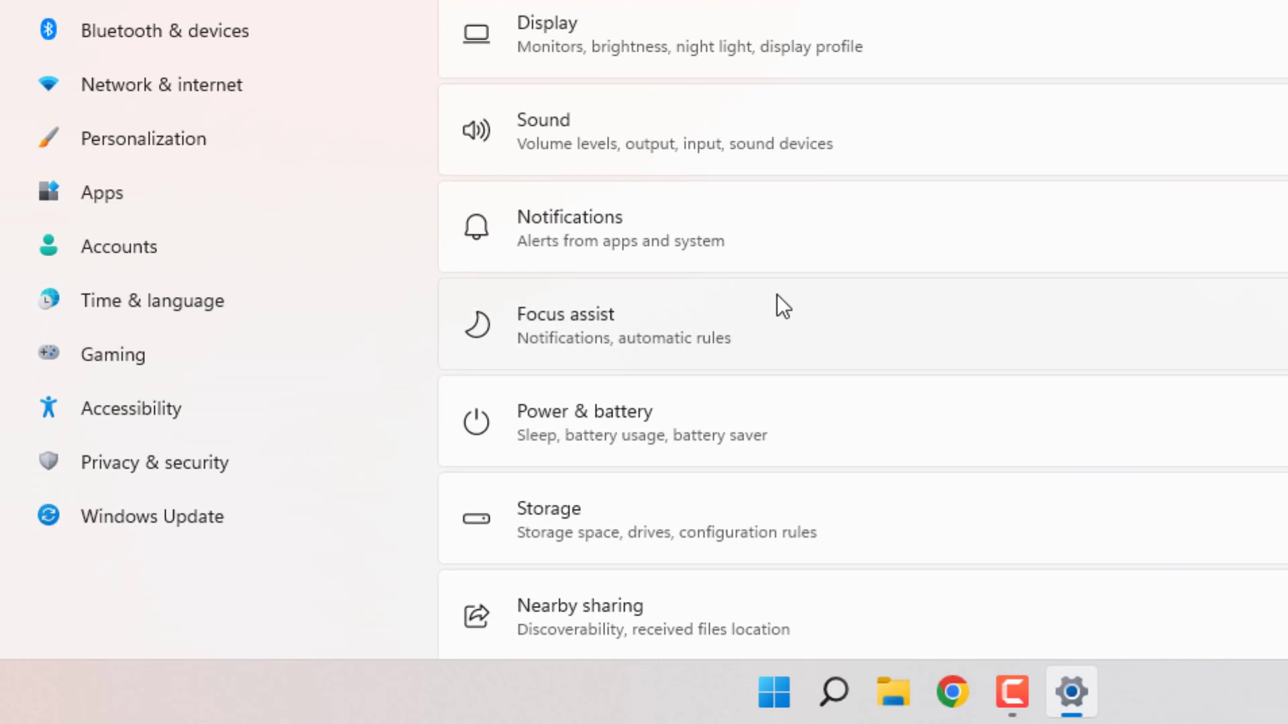
scroll("down", 3)
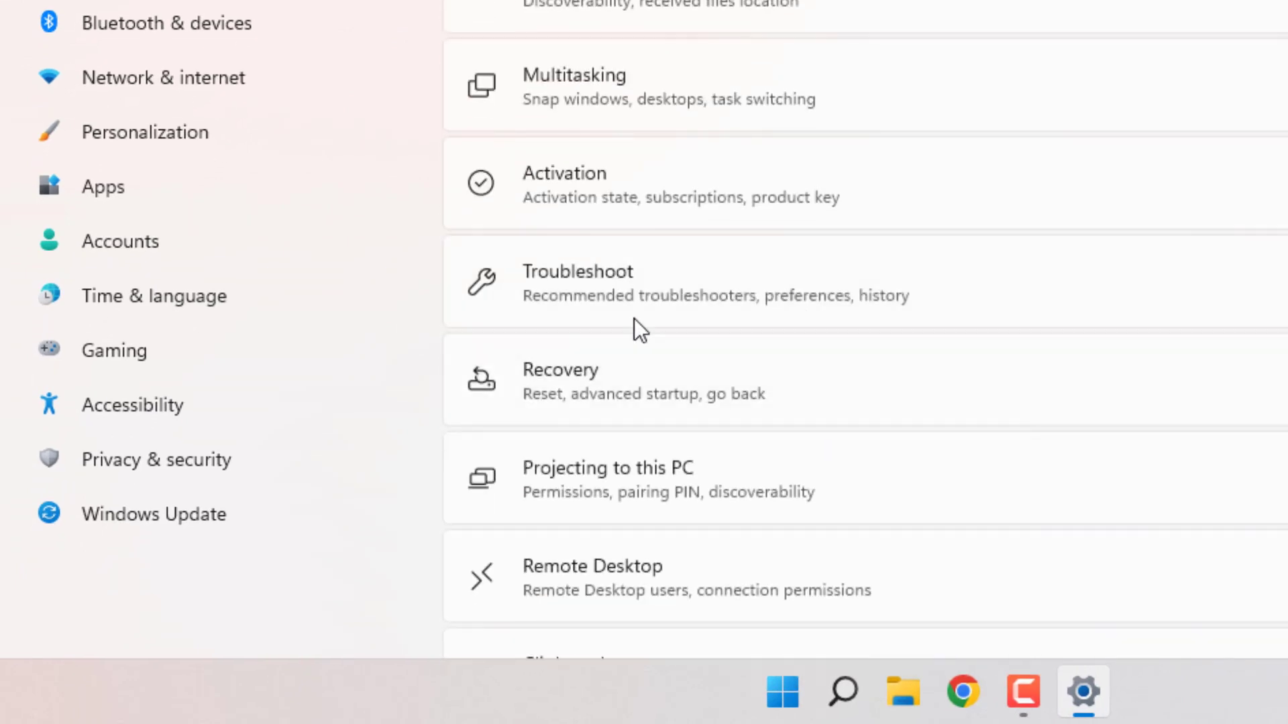
left_click(649, 283)
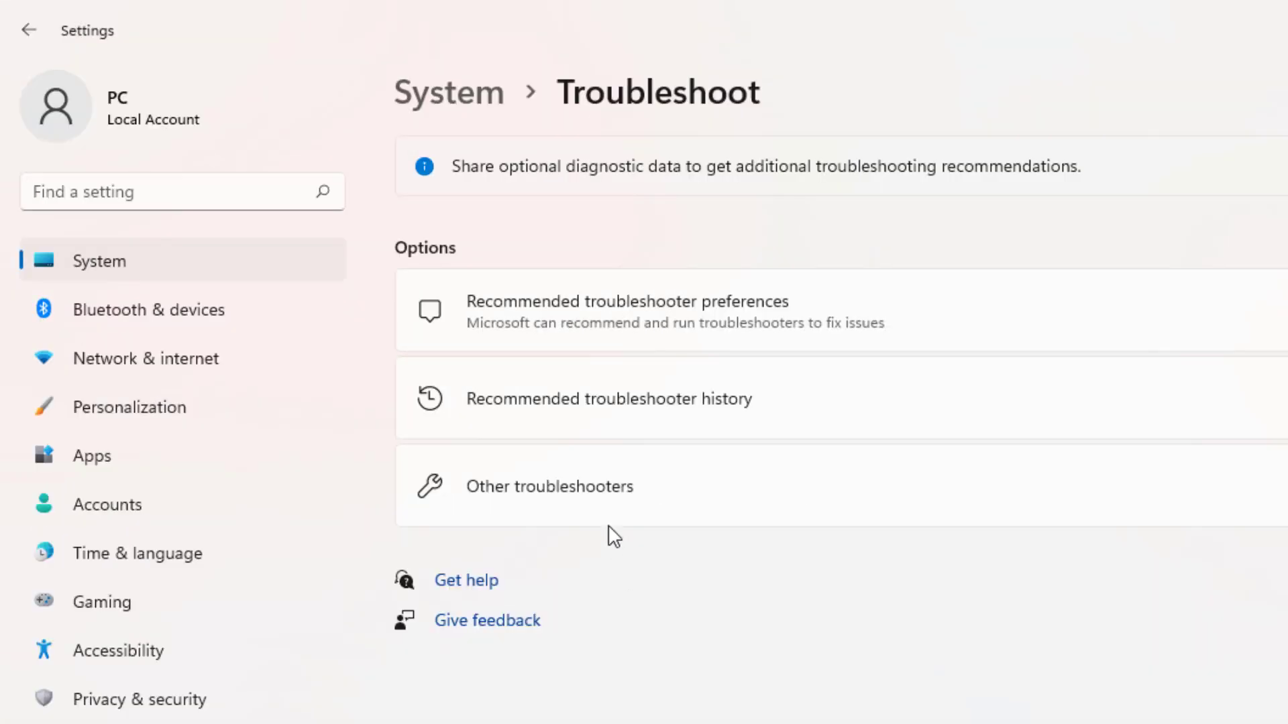
left_click(548, 486)
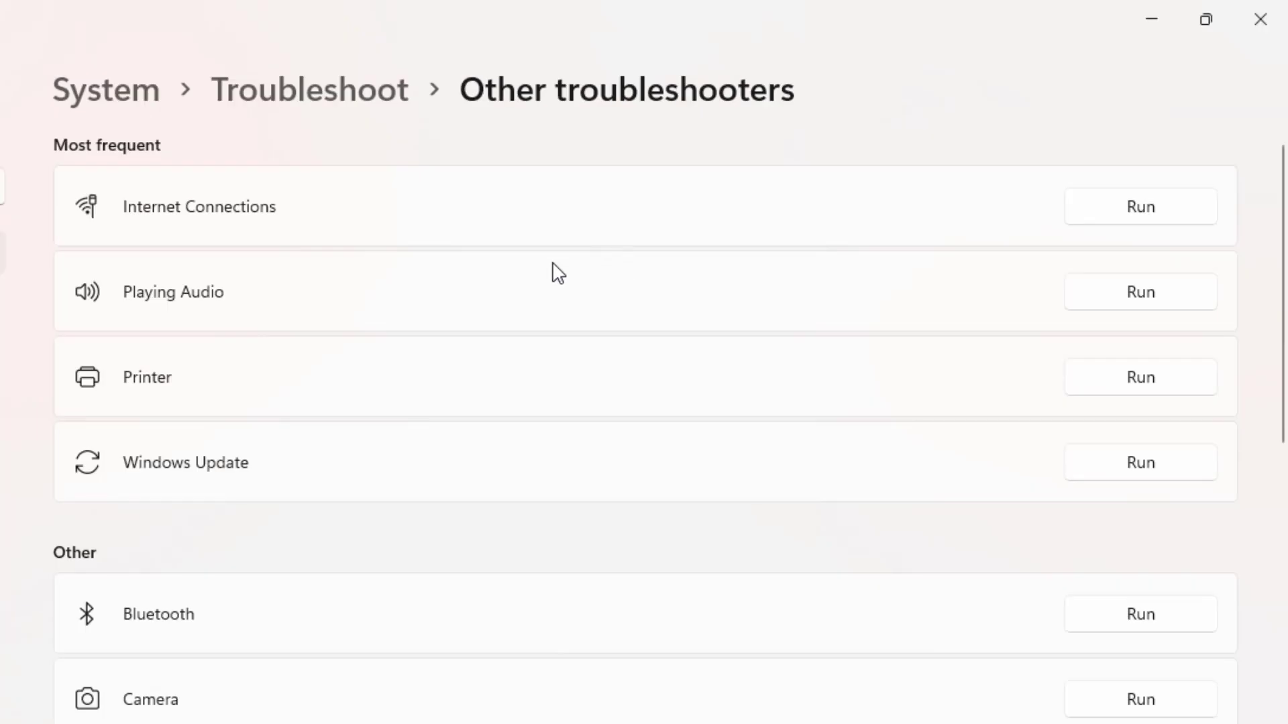
mouse_move(682, 277)
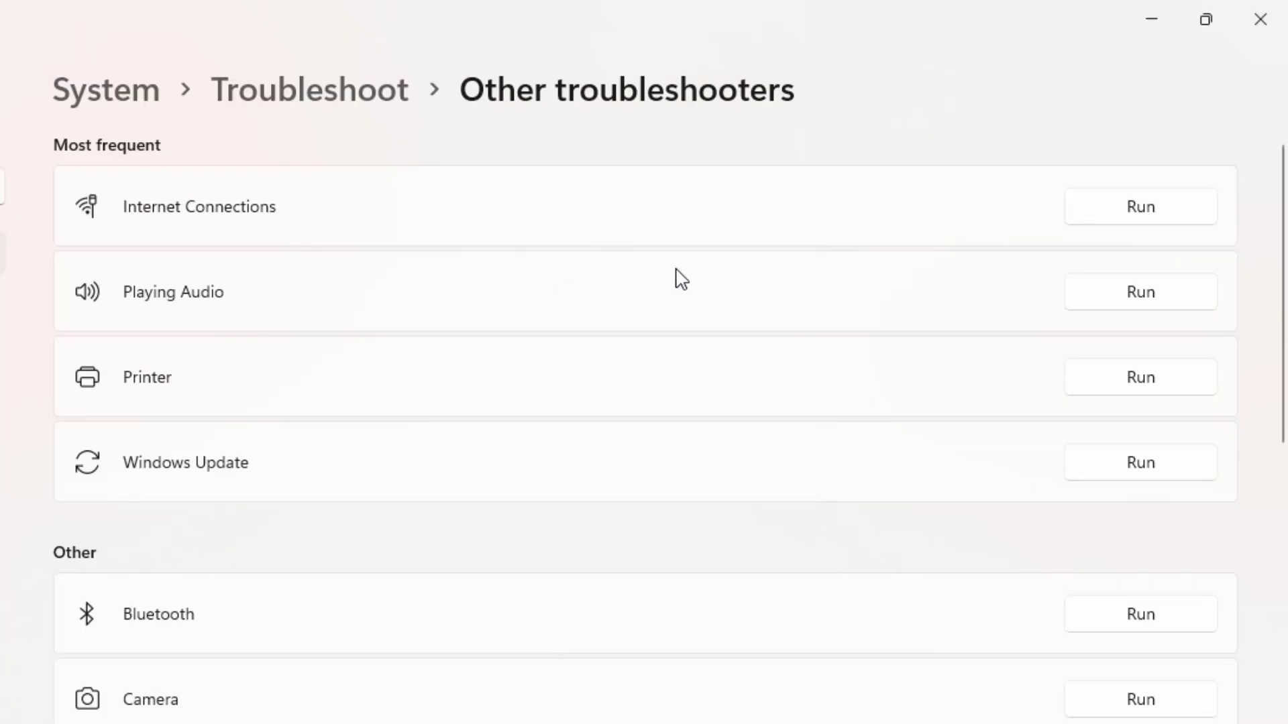
mouse_move(1138, 207)
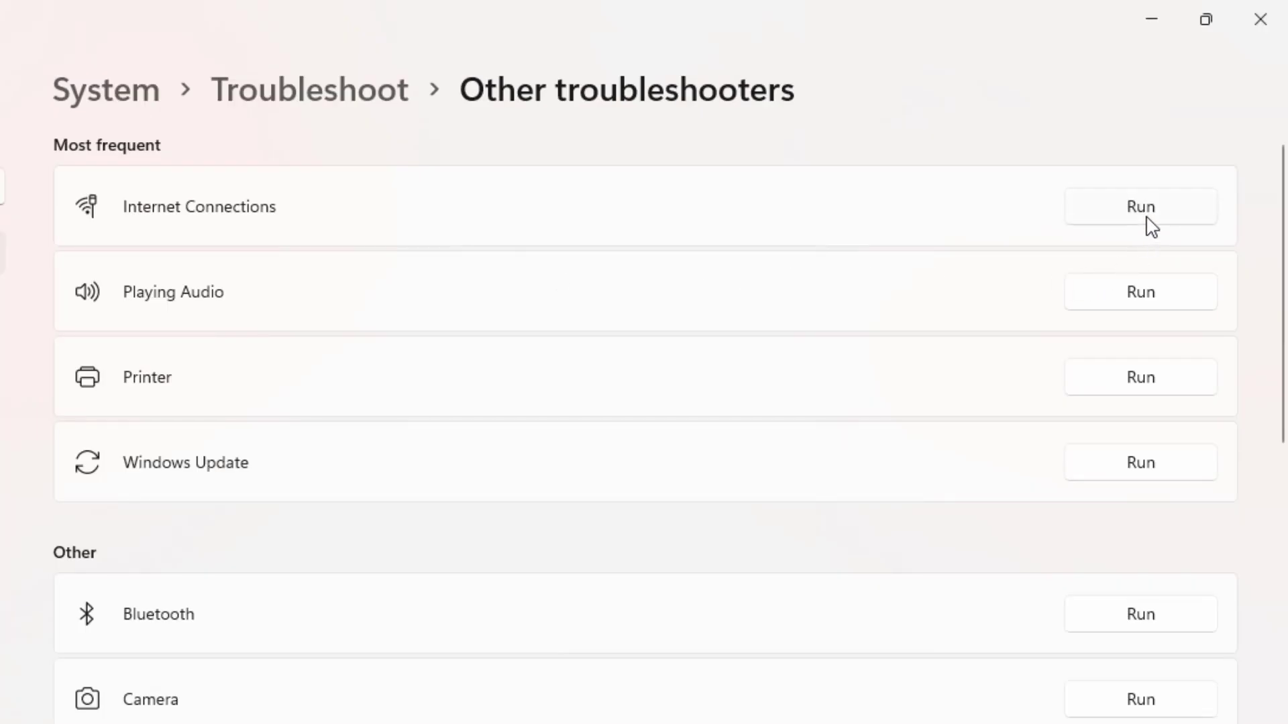
Run the Internet Connections troubleshooter and choose to troubleshoot the connection to the Internet.
left_click(1139, 207)
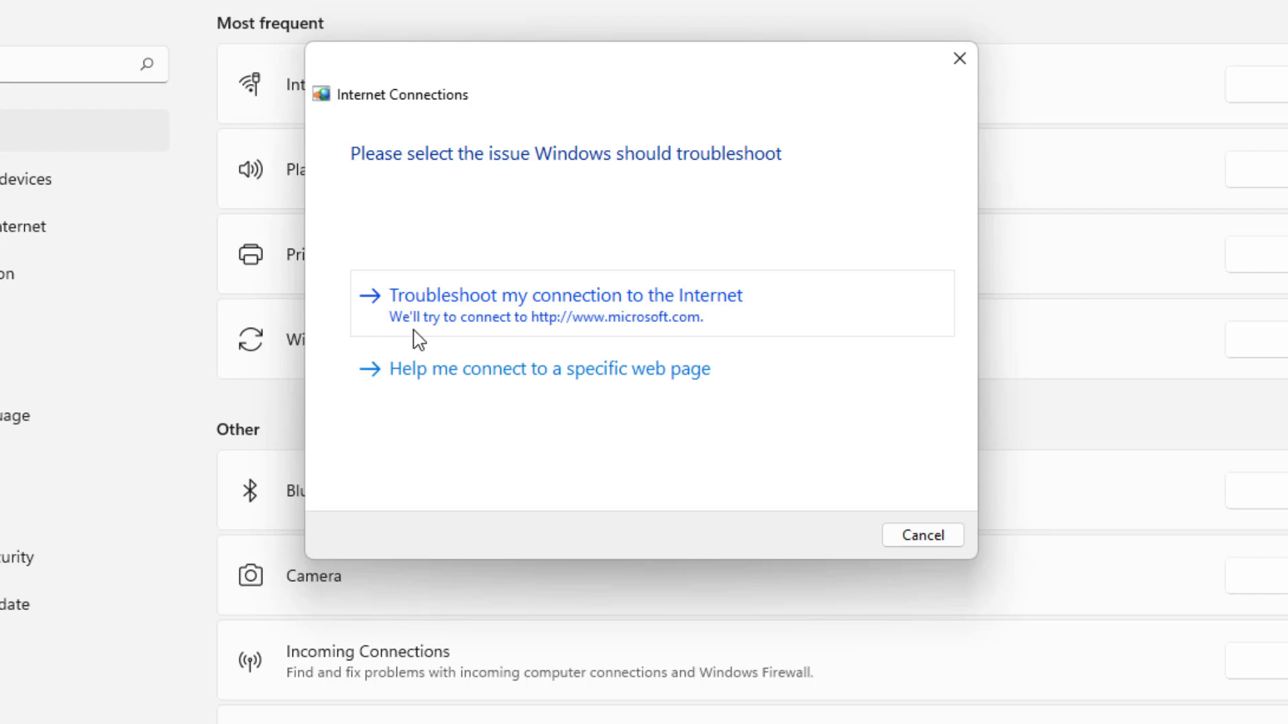
left_click(922, 535)
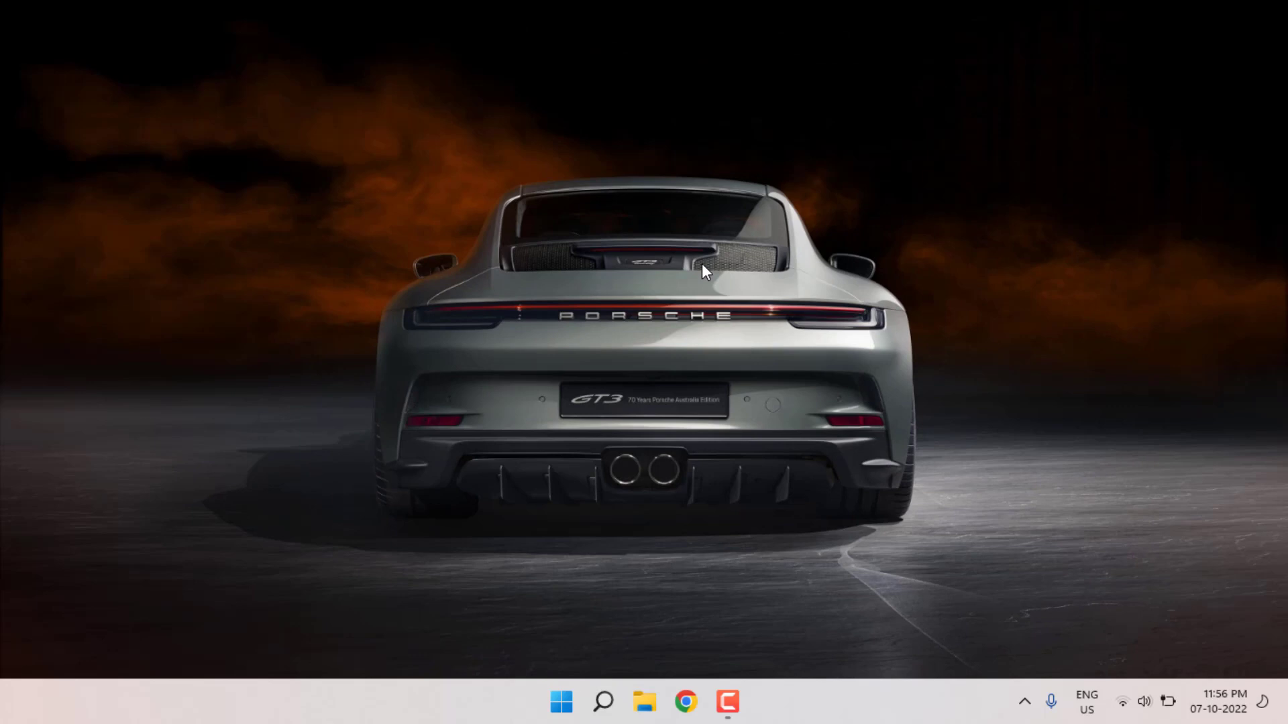
Launch Control Panel from search and reach Network Connections via Network and Sharing Center.
type("control")
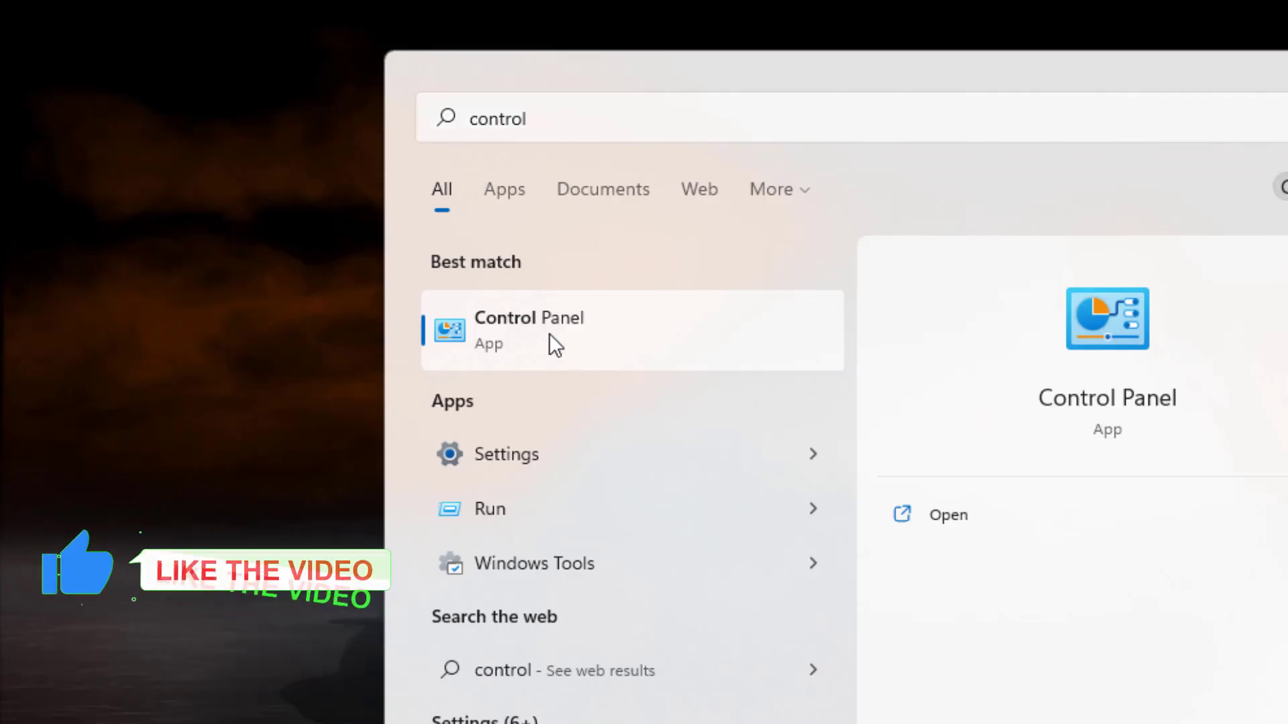
left_click(528, 328)
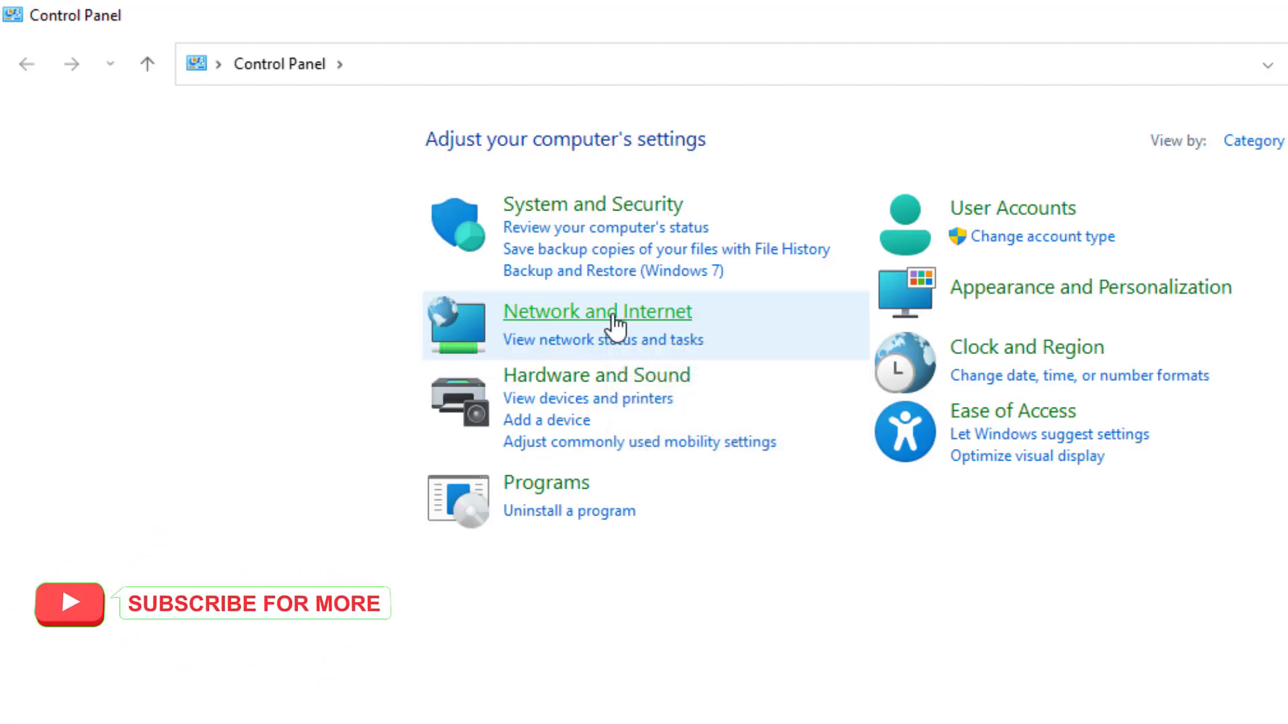
left_click(595, 311)
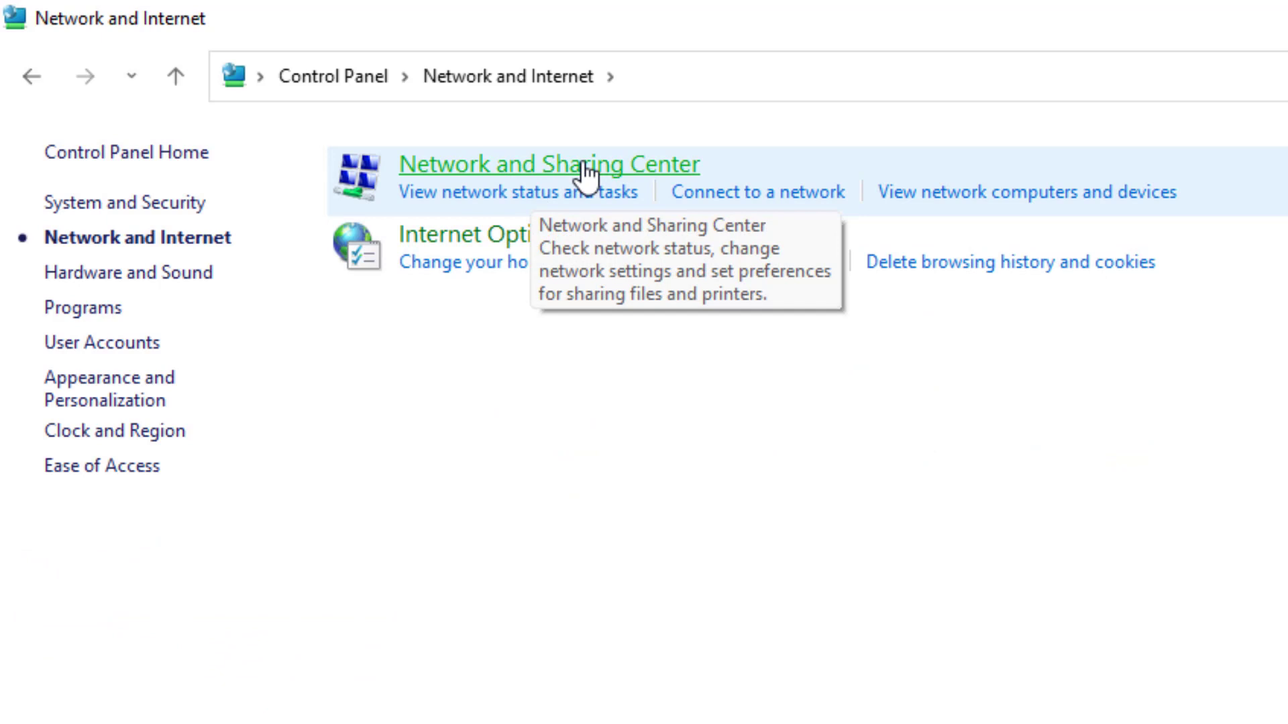
left_click(547, 164)
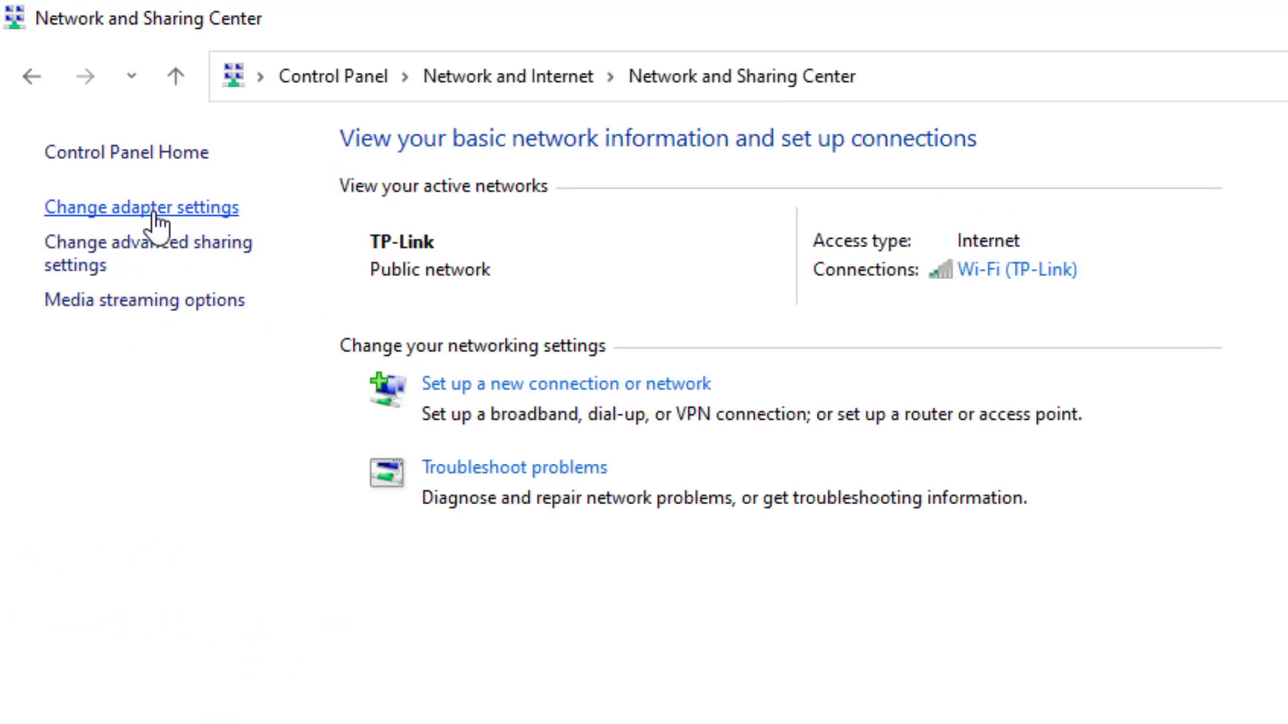
left_click(141, 207)
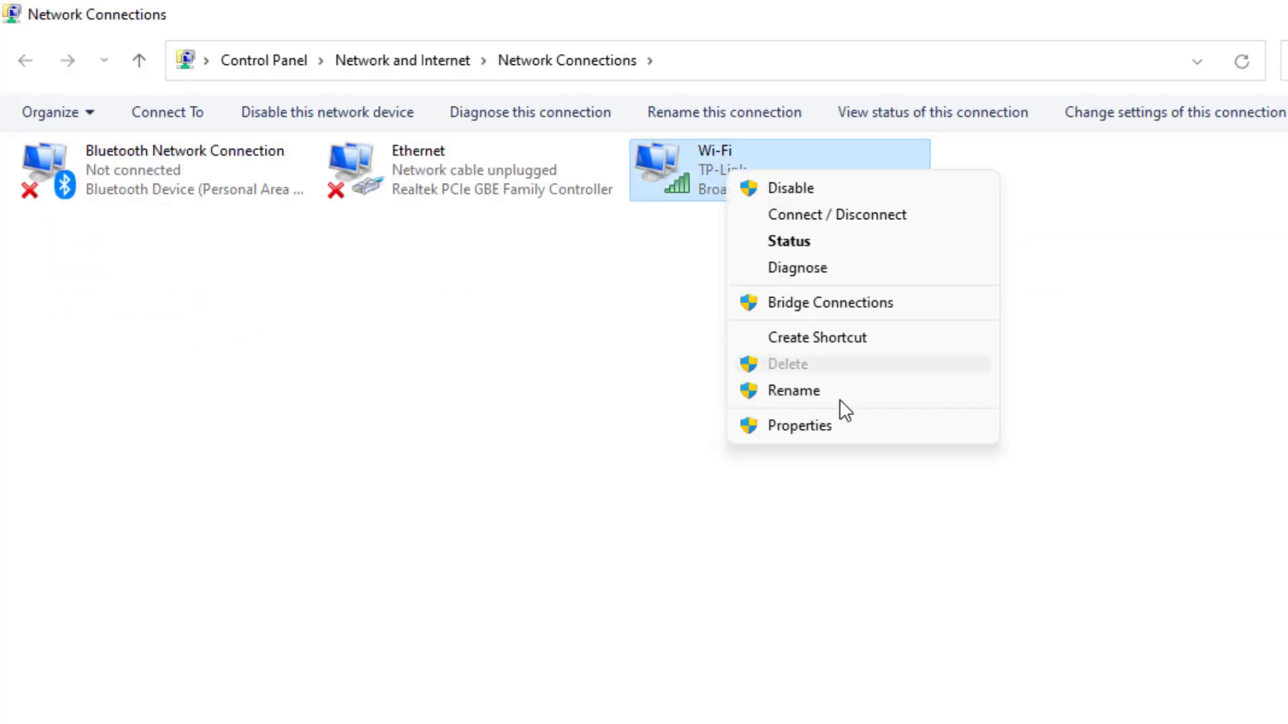
Set the Wi-Fi adapter's IPv4 DNS servers to 8.8.8.8 and 8.8.4.4 and confirm.
left_click(798, 425)
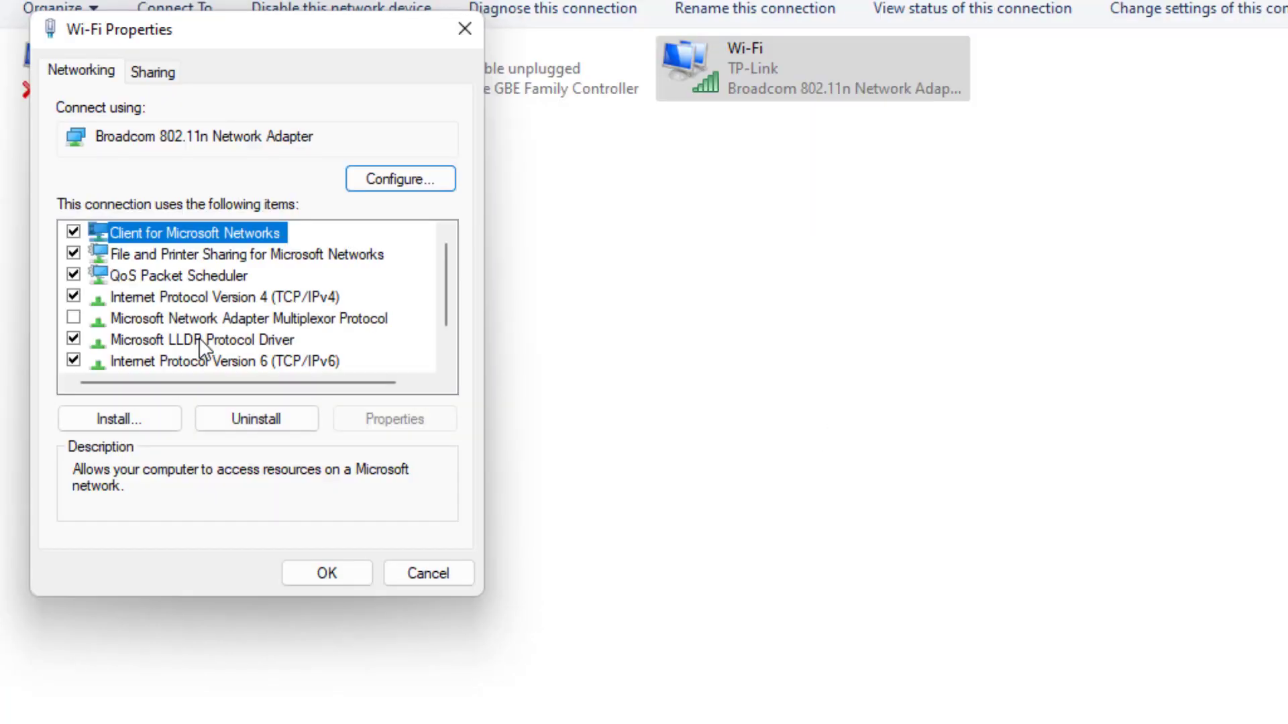
left_click(201, 296)
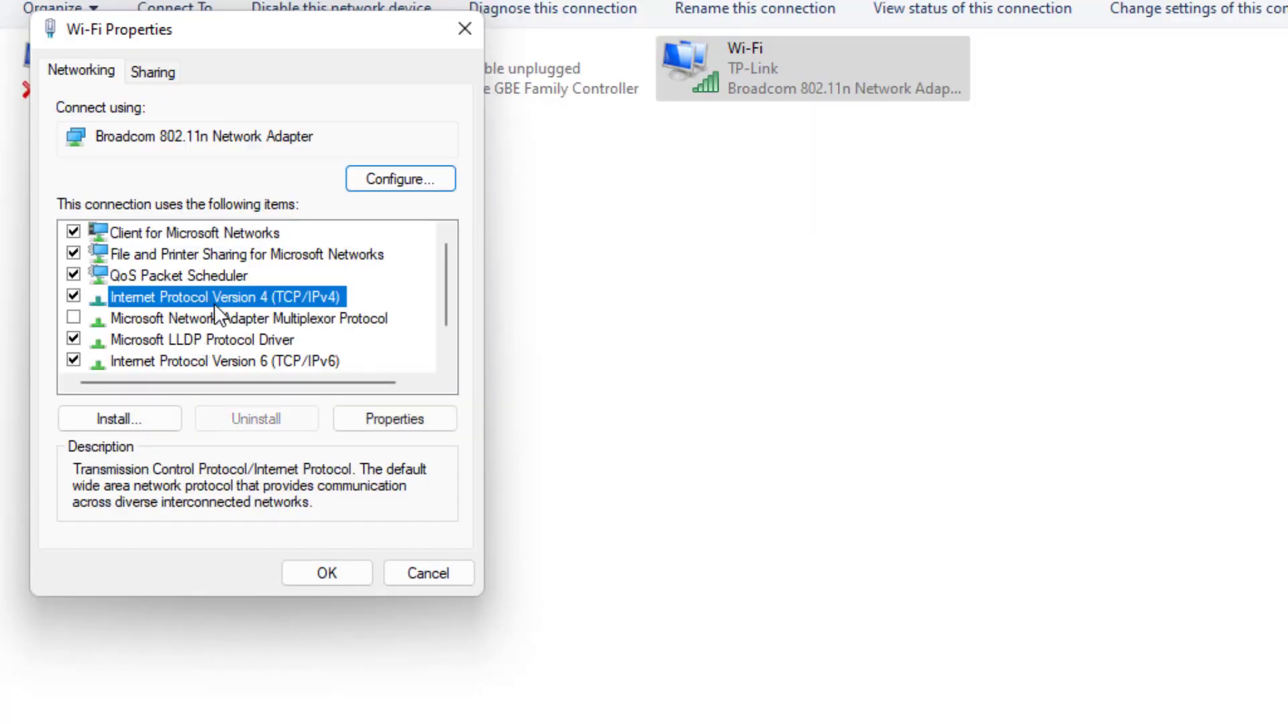
left_click(393, 418)
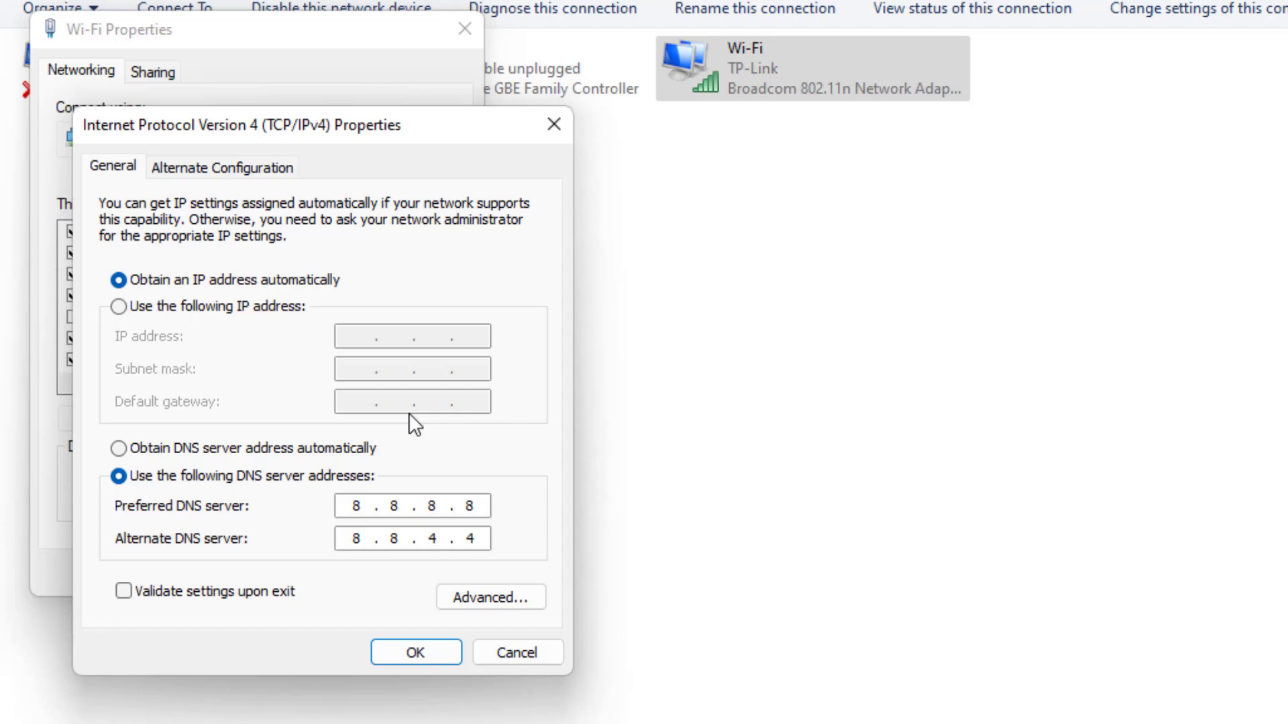
mouse_move(173, 514)
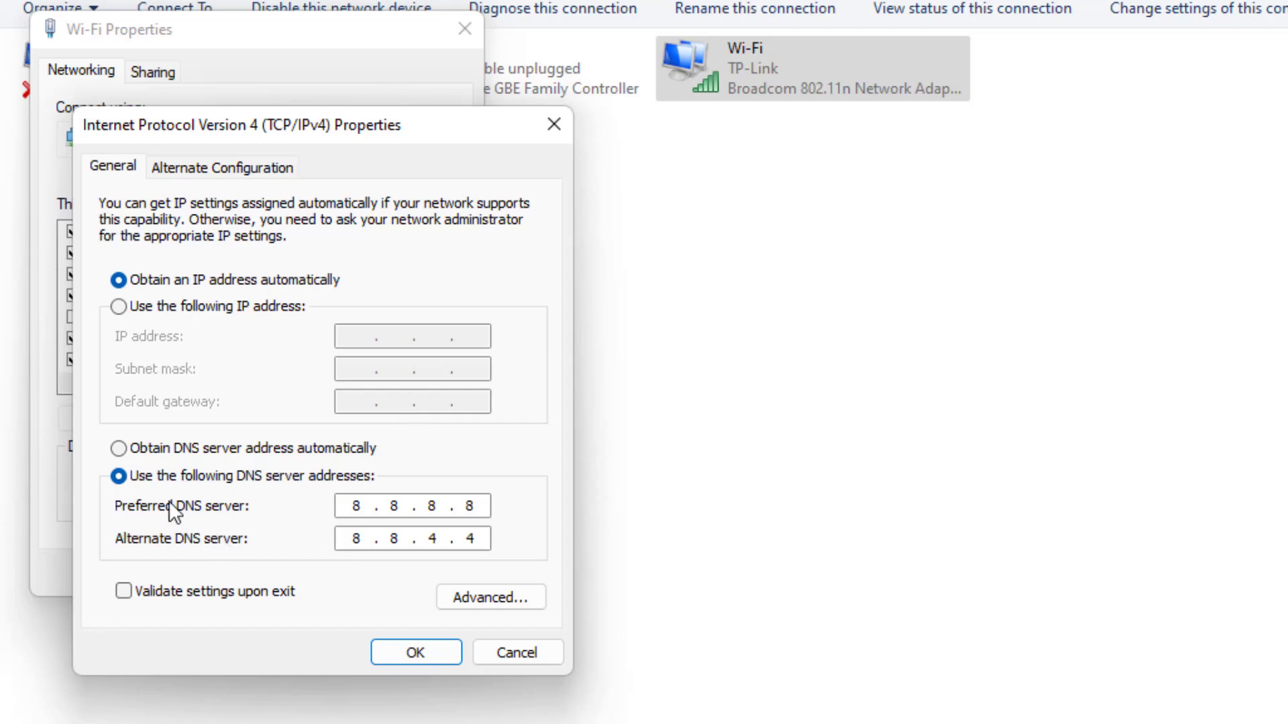
mouse_move(211, 533)
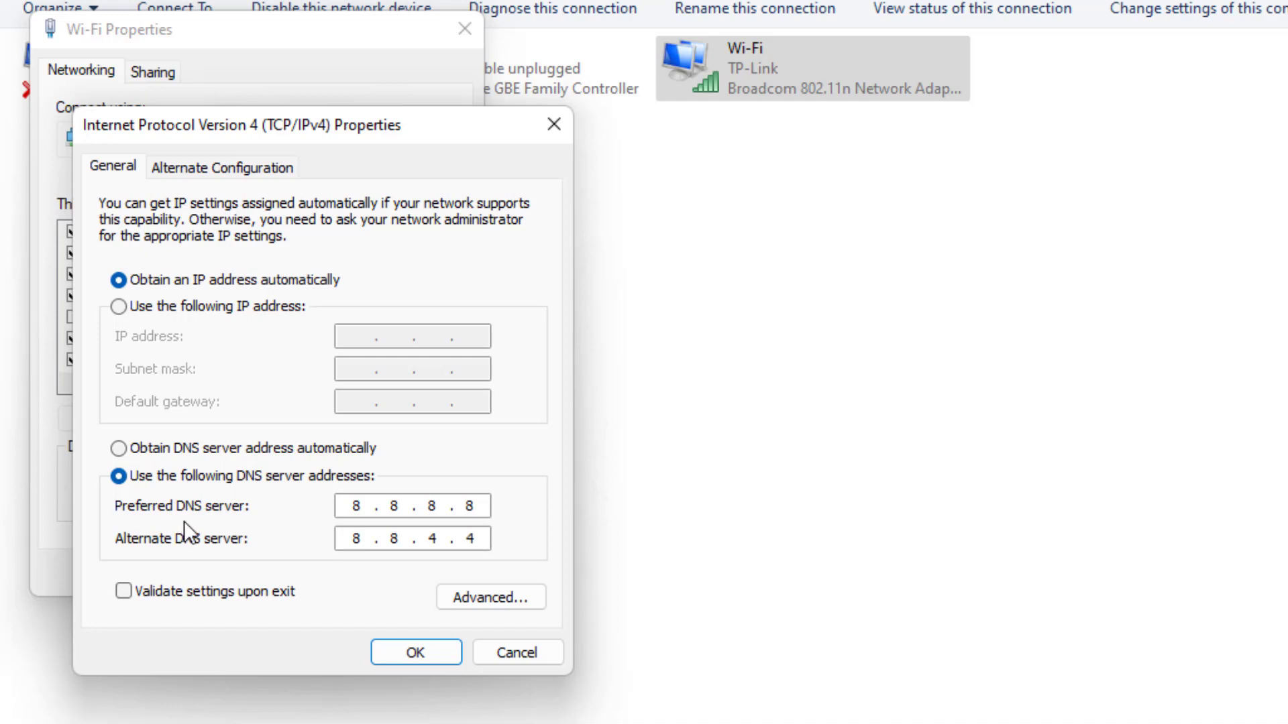
mouse_move(224, 565)
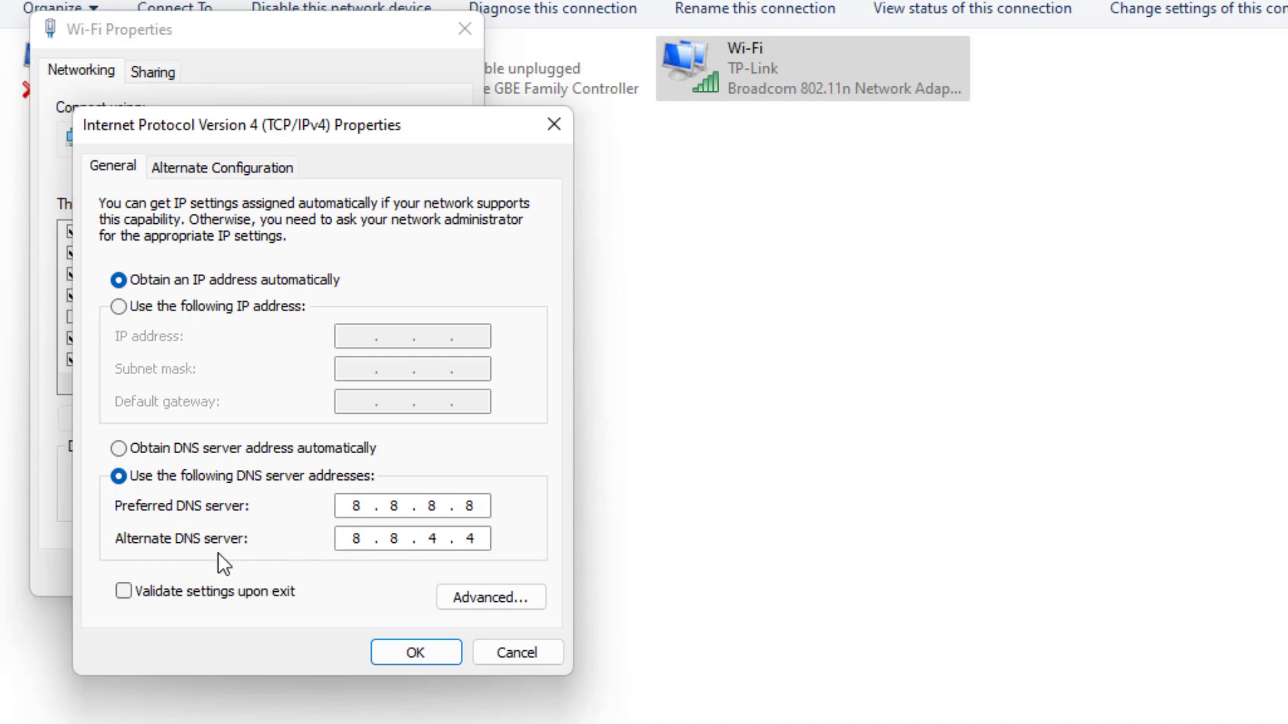
left_click(378, 538)
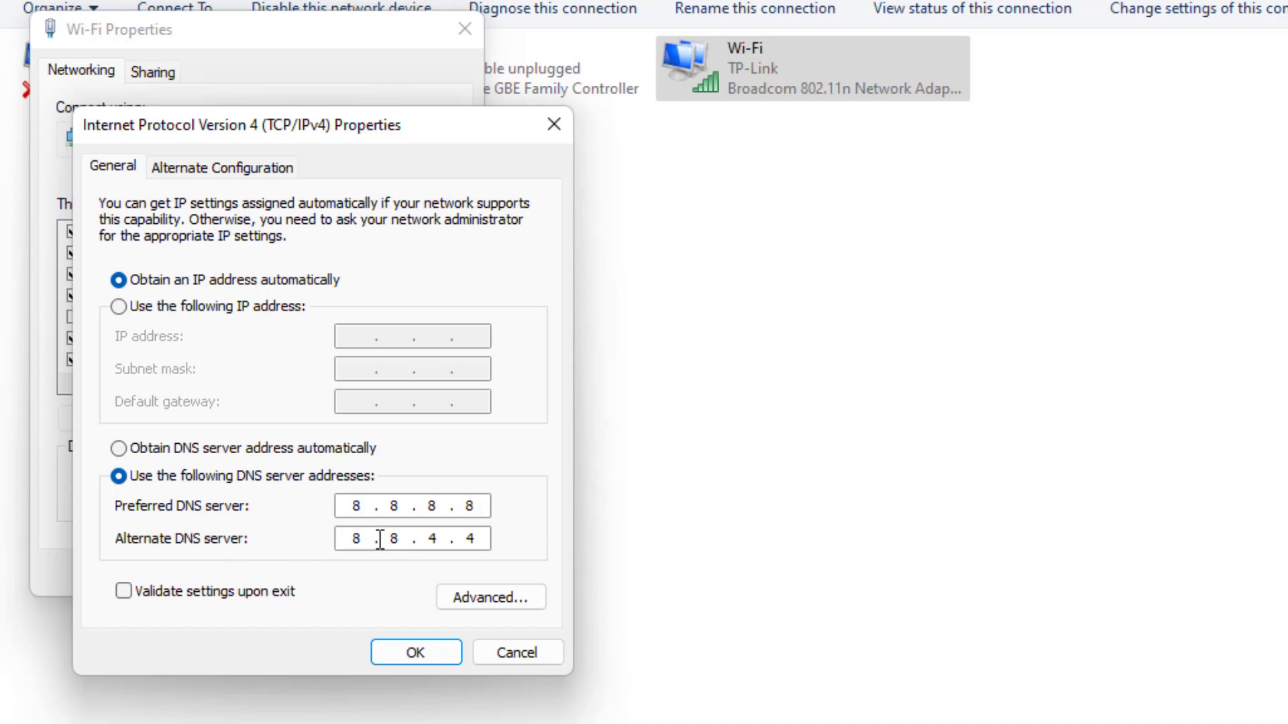
left_click(416, 652)
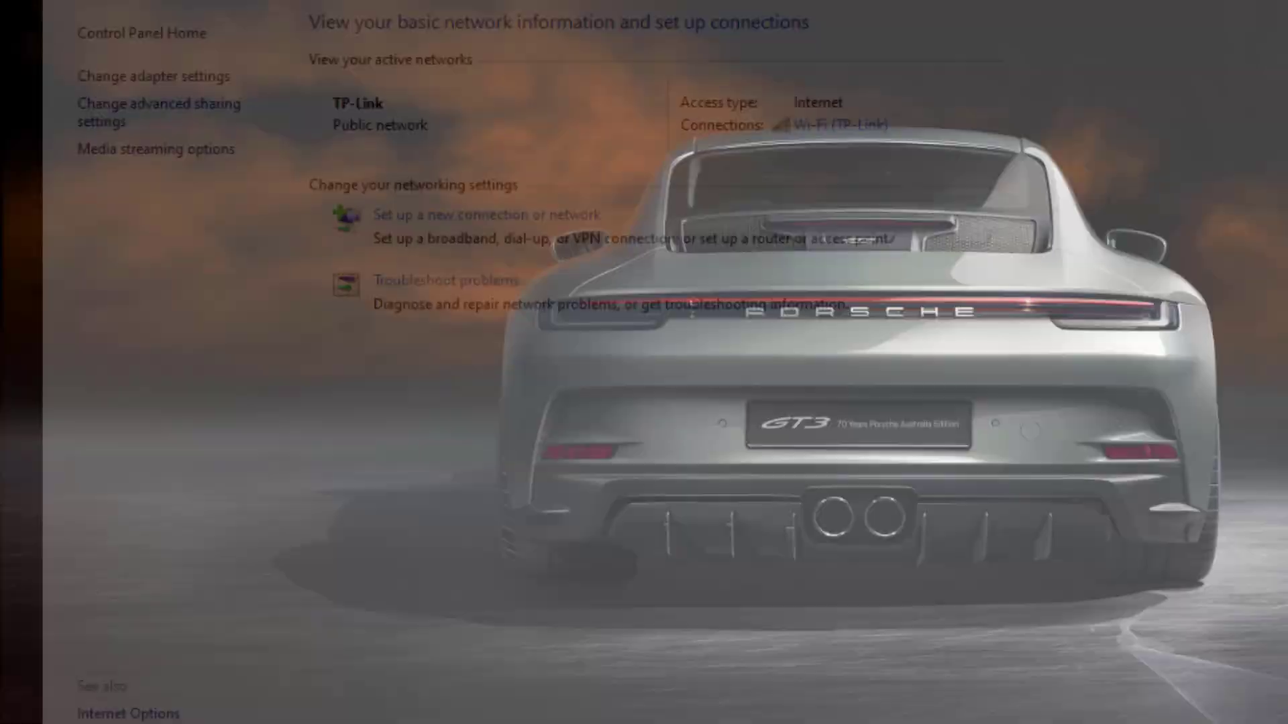
Reach Windows Defender Firewall's Restore defaults page via System and Security and start the restore.
type("control")
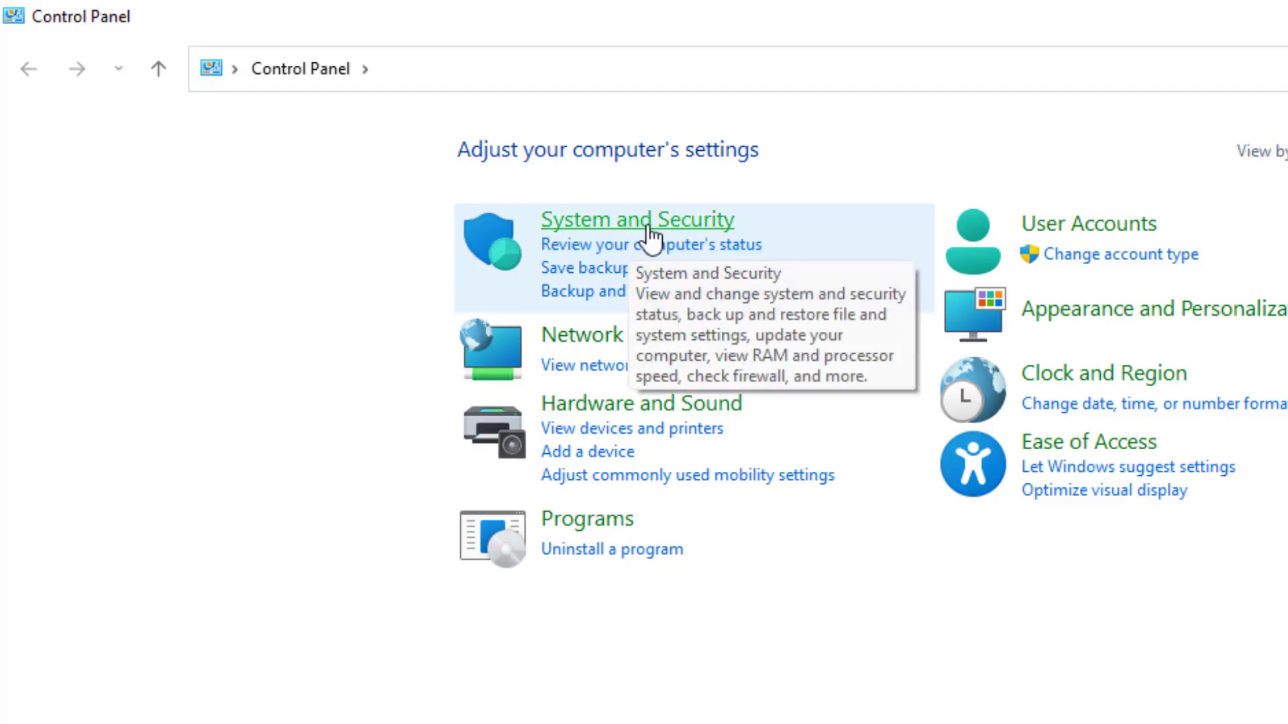
left_click(635, 218)
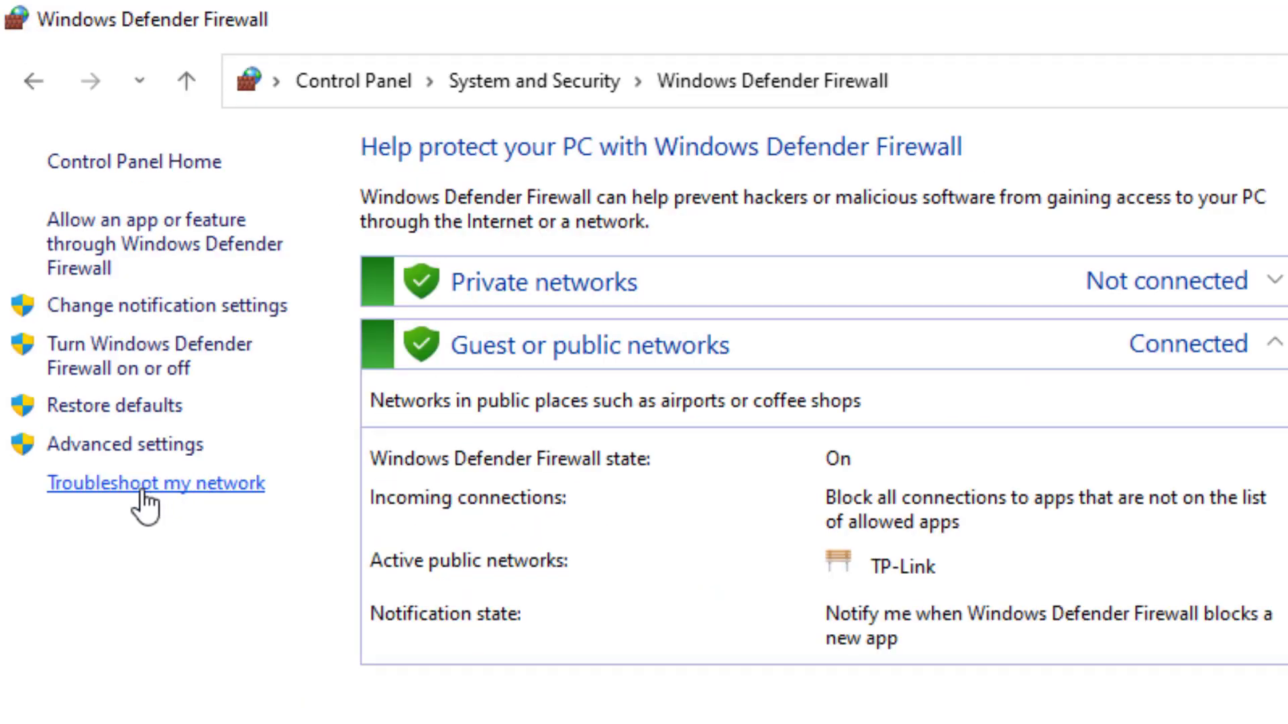
mouse_move(116, 405)
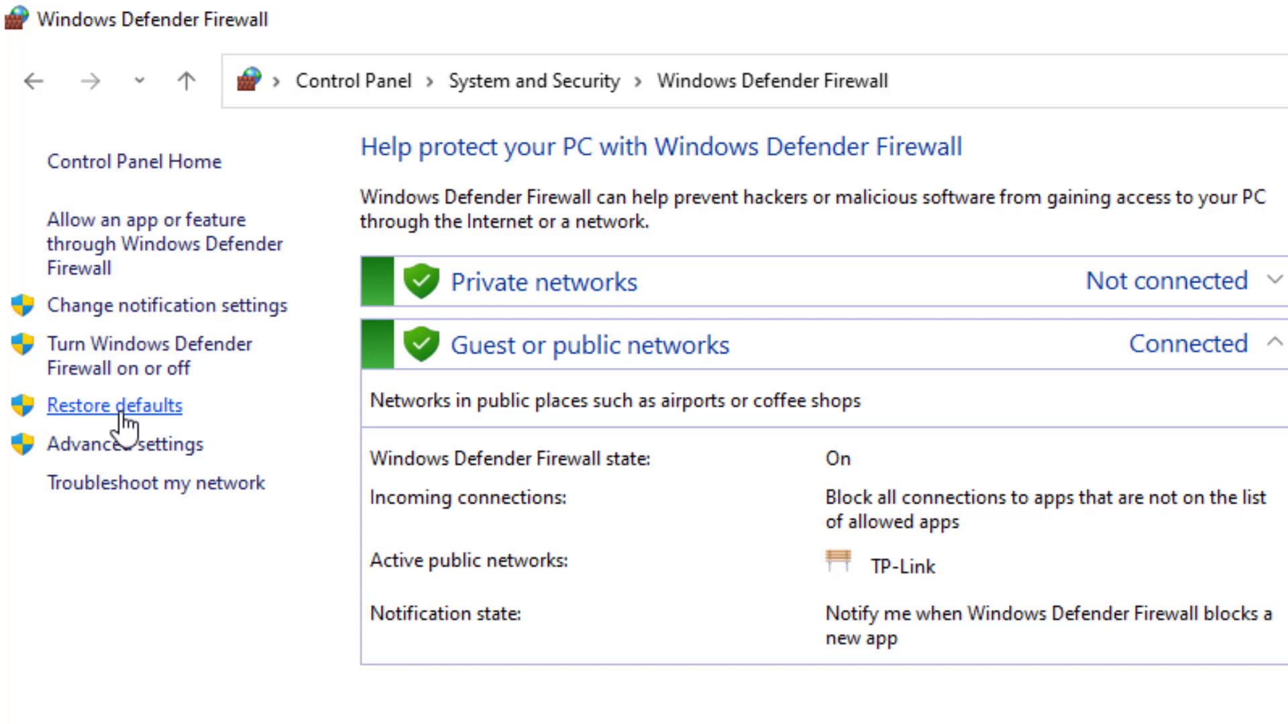
left_click(114, 405)
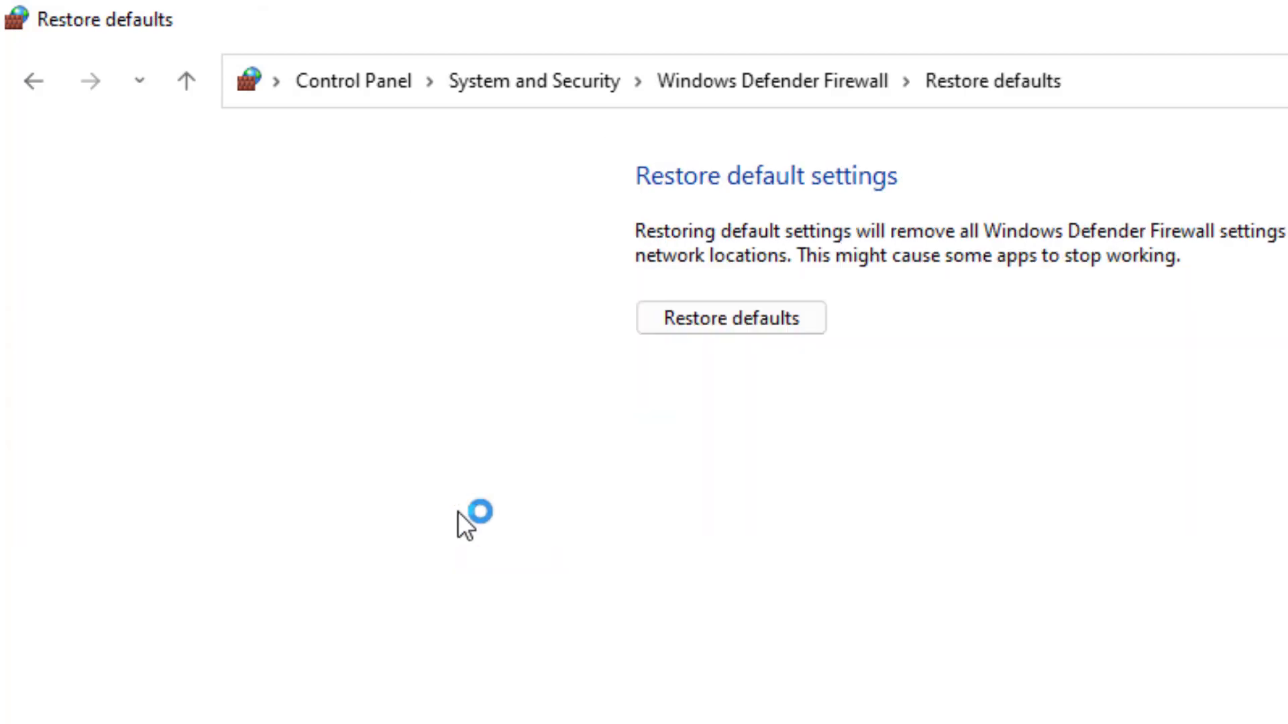
mouse_move(734, 404)
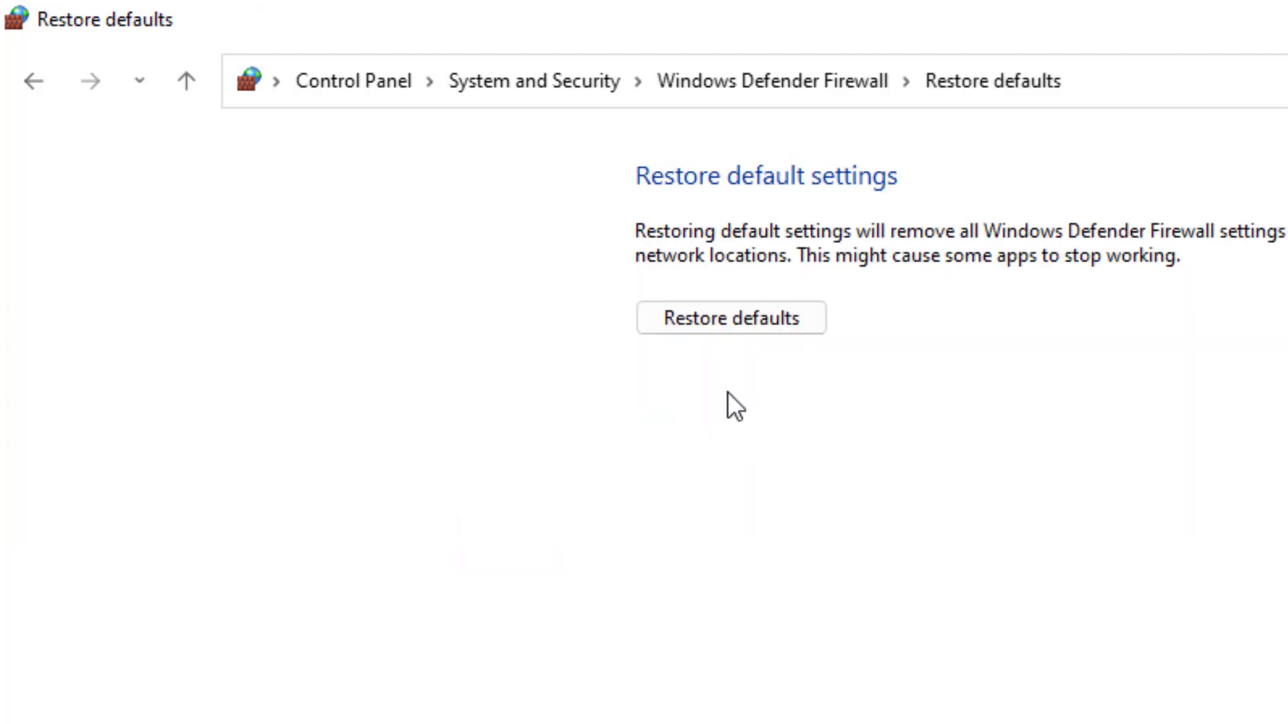
left_click(729, 318)
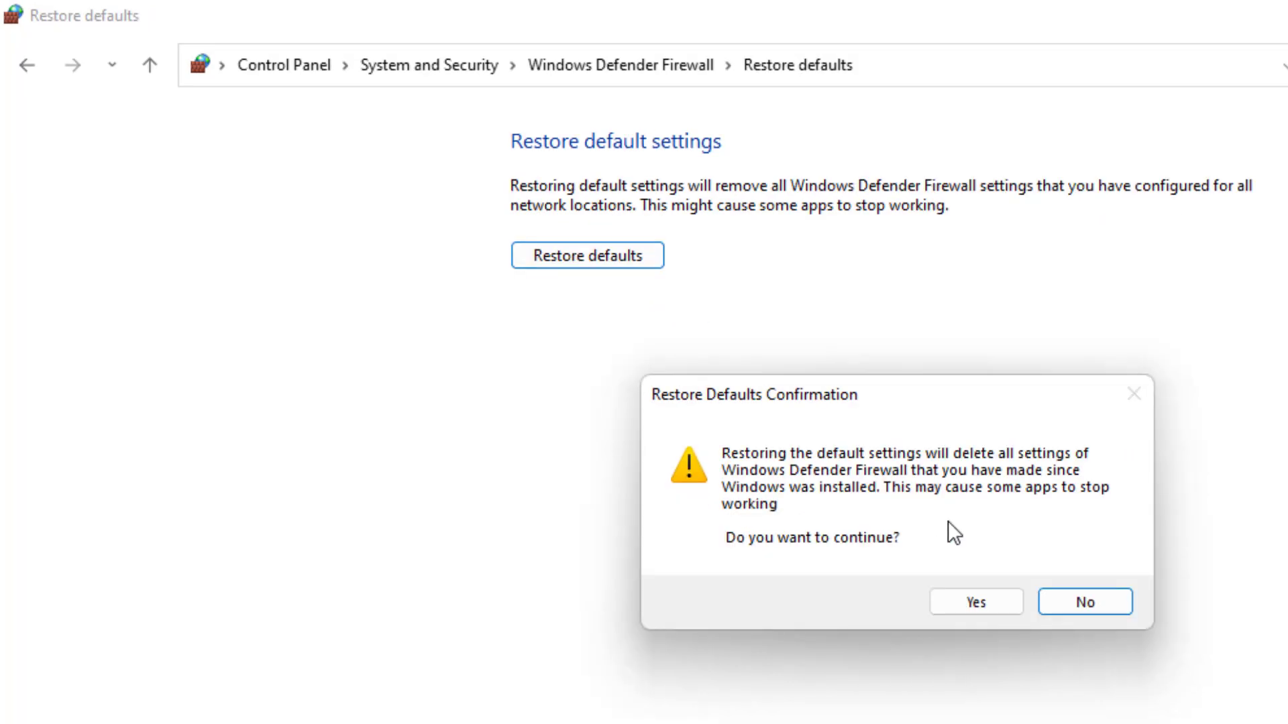